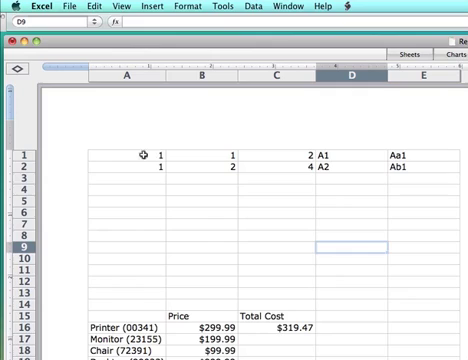
mouse_move(173, 175)
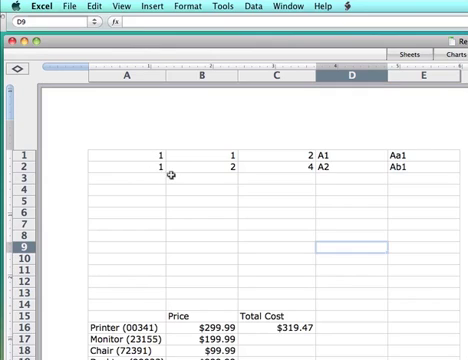
mouse_move(143, 158)
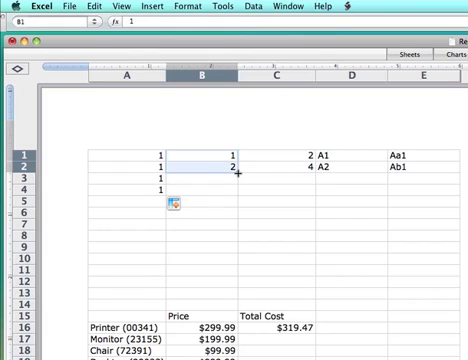
Step: Drag the B1:B2 fill handle down to row 4 so column B reaches 4
drag(197, 160, 197, 187)
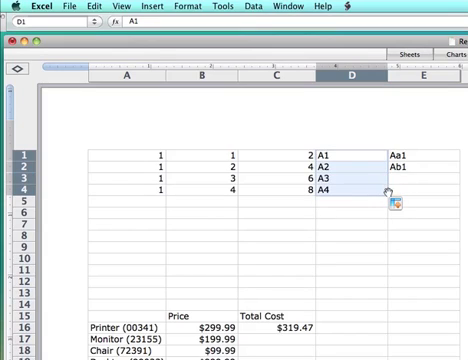
mouse_move(344, 175)
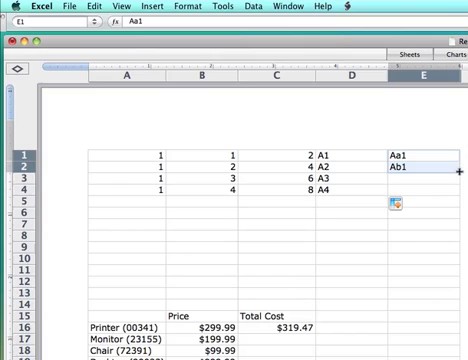
Step: Fill E1:E2 down to E4, adding Aa2 and Ab2
drag(427, 167, 427, 188)
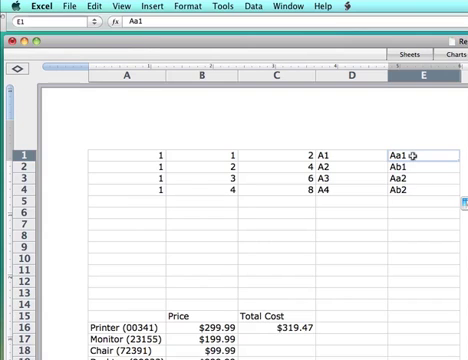
scroll(down, 3)
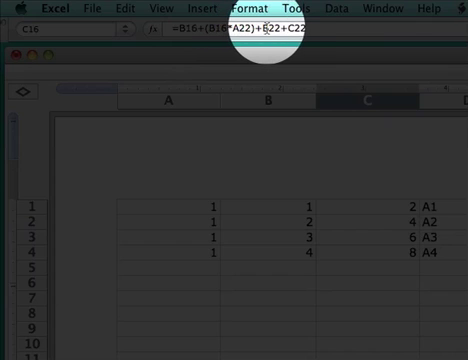
scroll(down, 3)
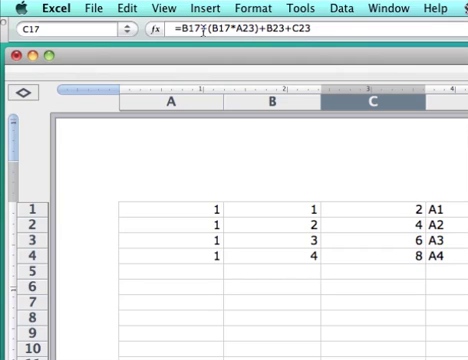
Step: Scroll down to the product table to see the Monitor total of $199.99
scroll(down, 3)
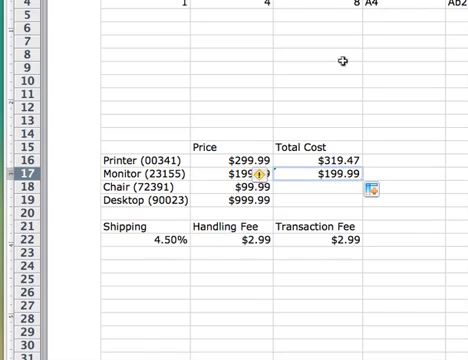
mouse_move(148, 243)
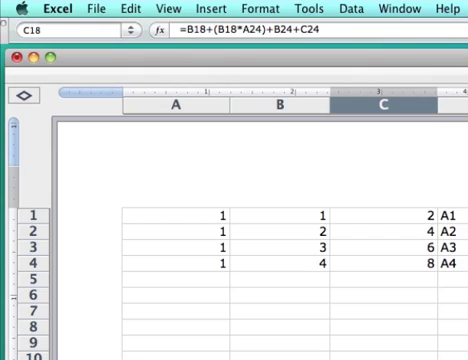
Step: Move down to the Chair row's copied Total Cost formula to check it
key(Down)
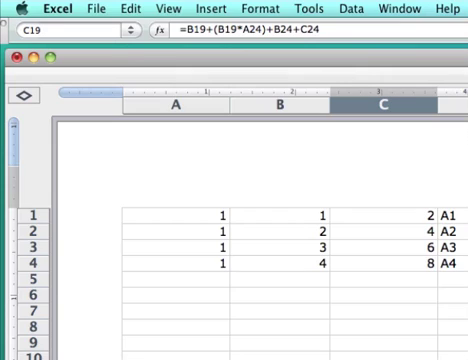
Step: Scroll down to show the Price / Total Cost table in rows 15–22
scroll(down, 3)
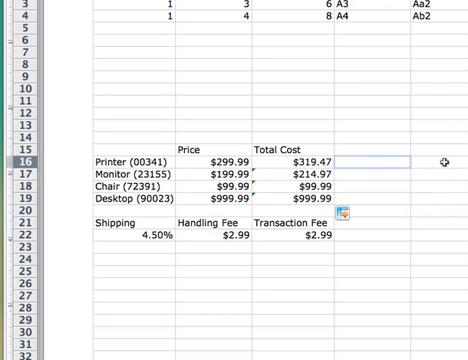
Step: Type the absolute reference $A$1 beside the Printer total, correcting it with Backspace
text($)
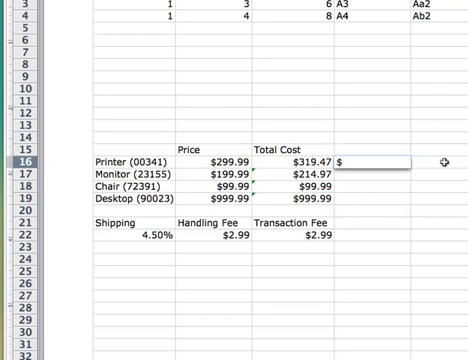
text(A$1)
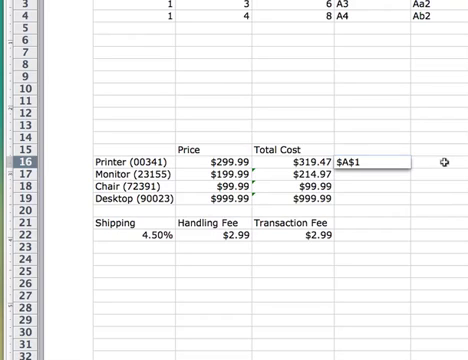
key(BackSpace)
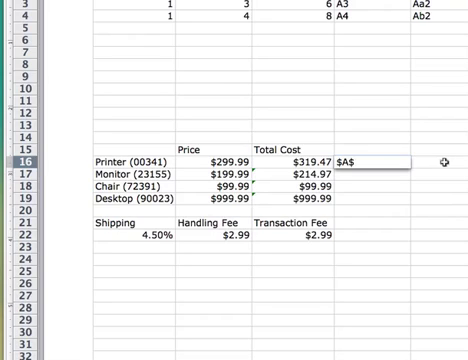
text(A1)
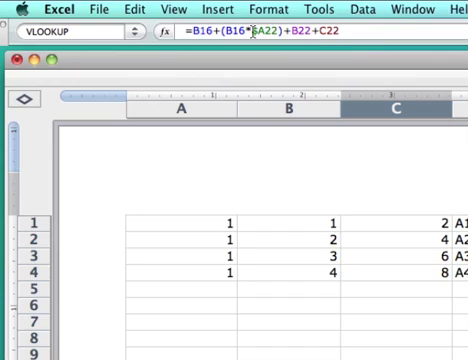
Step: Make the fee references in the C16 Total Cost formula absolute with F4
key(f4)
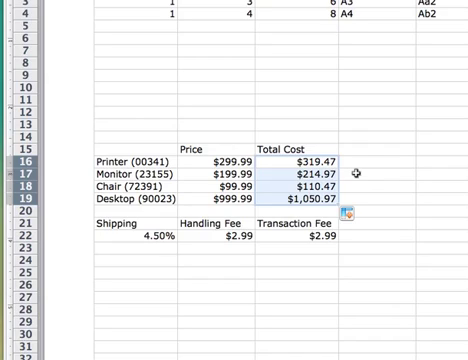
mouse_move(318, 170)
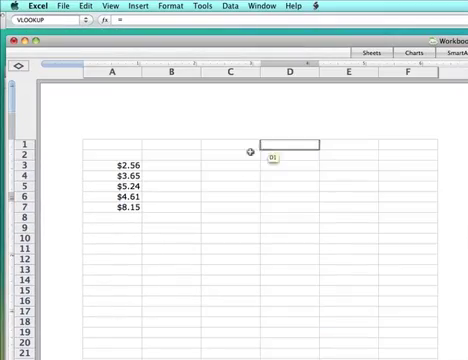
Step: Reference the $2.56 cell in the other workbook from D16
click(115, 162)
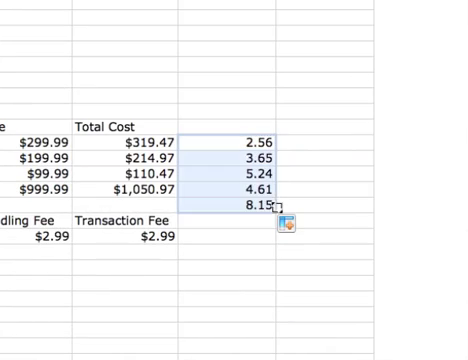
mouse_move(295, 164)
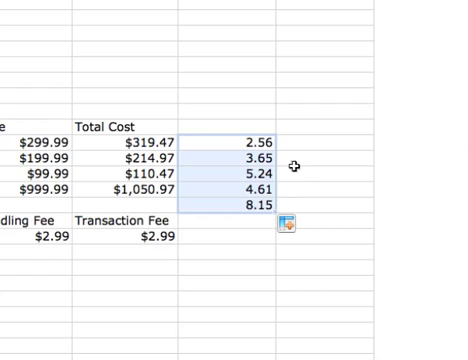